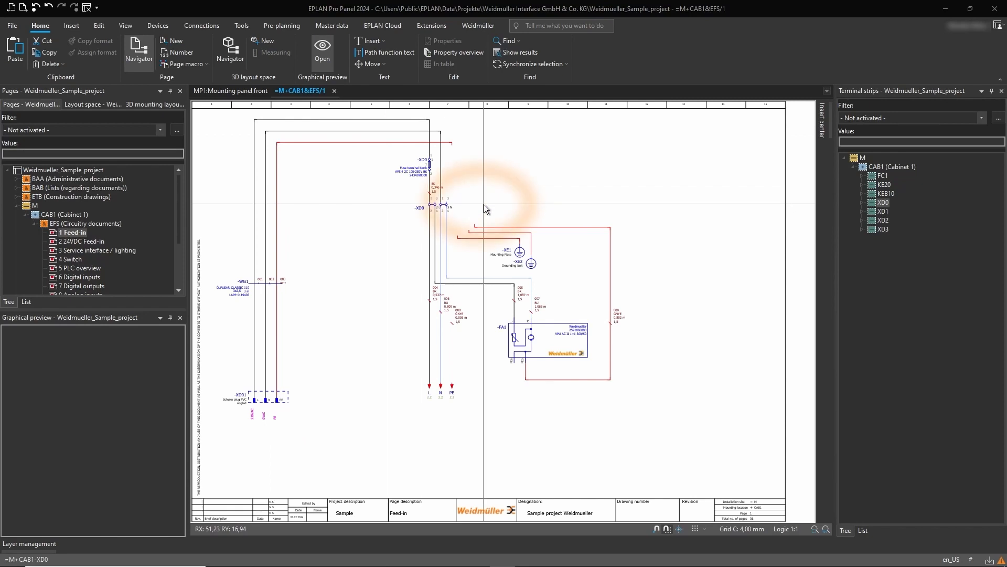
mouse_move(465, 200)
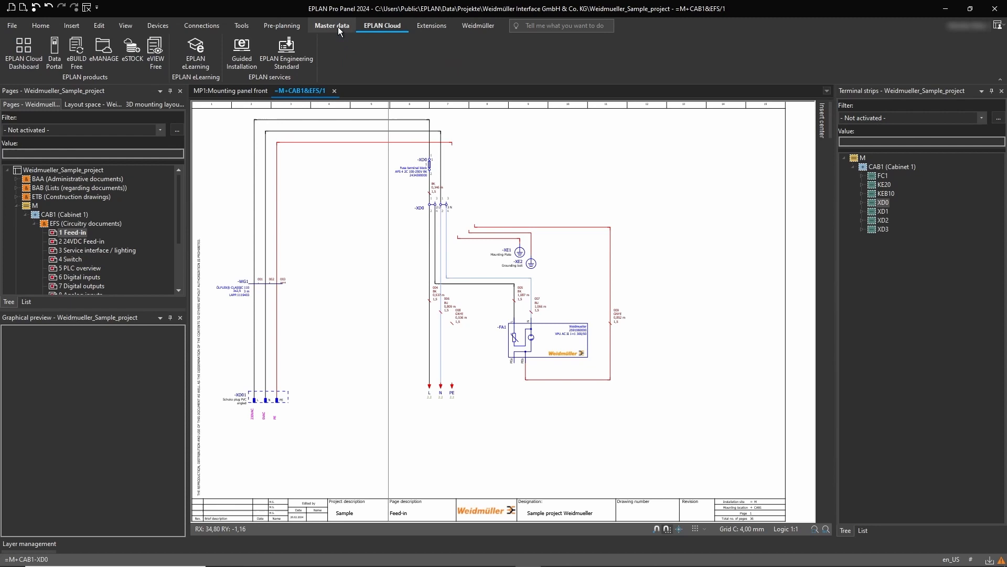
Step: Import the A4C 2.5 PE ground terminal WEI.1521540000 from Data Portal with accessories and dependent parts
left_click(53, 55)
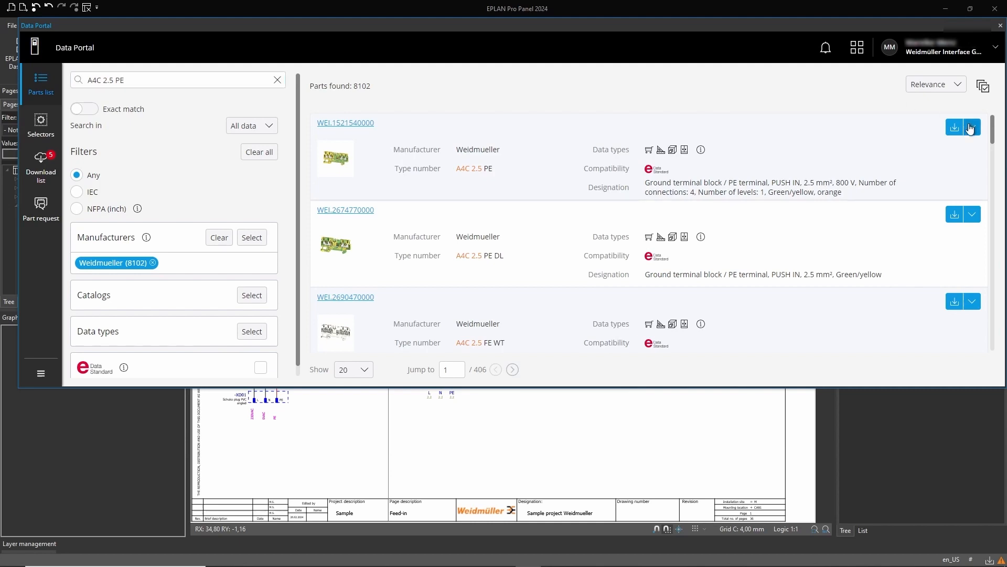
left_click(953, 127)
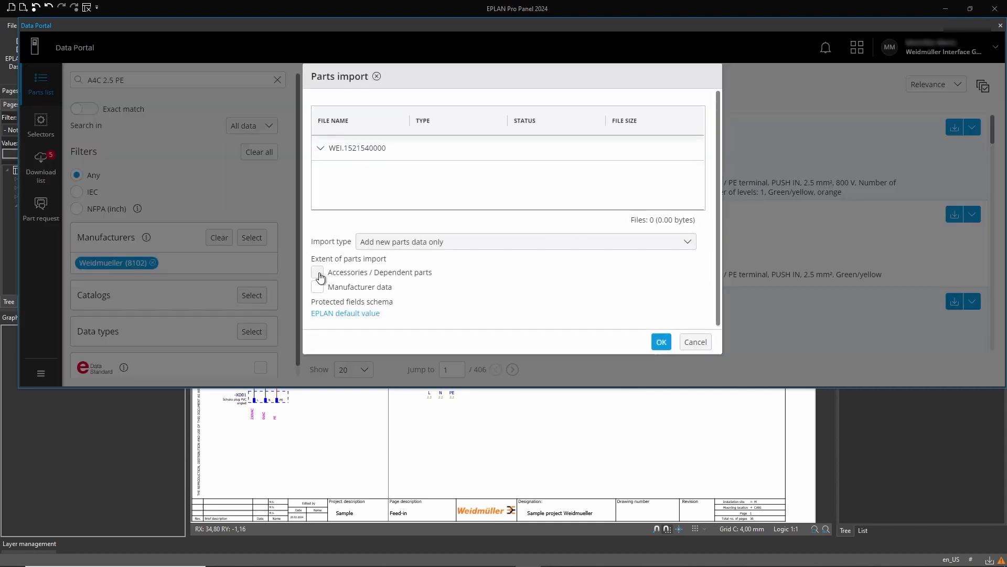
left_click(660, 341)
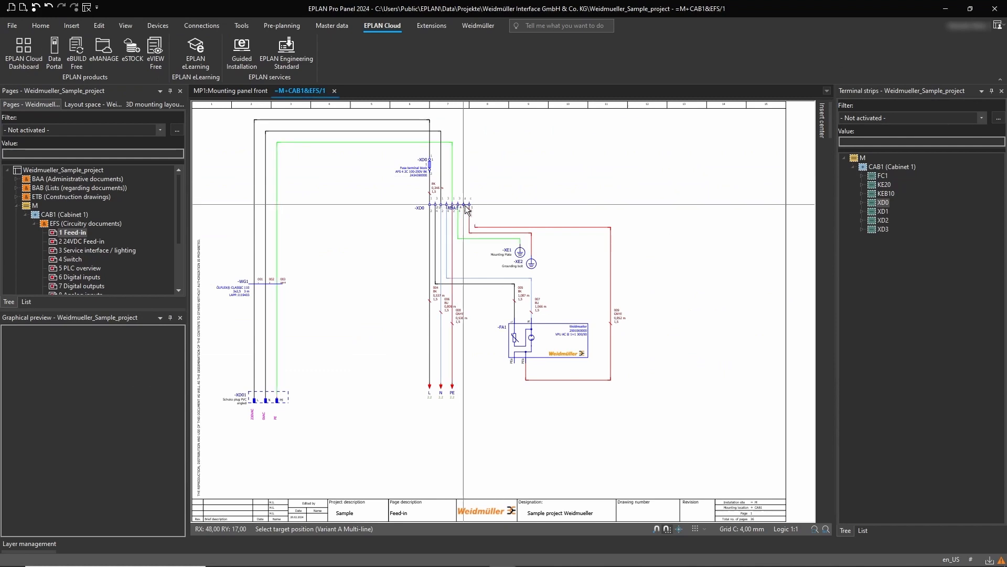
mouse_move(469, 210)
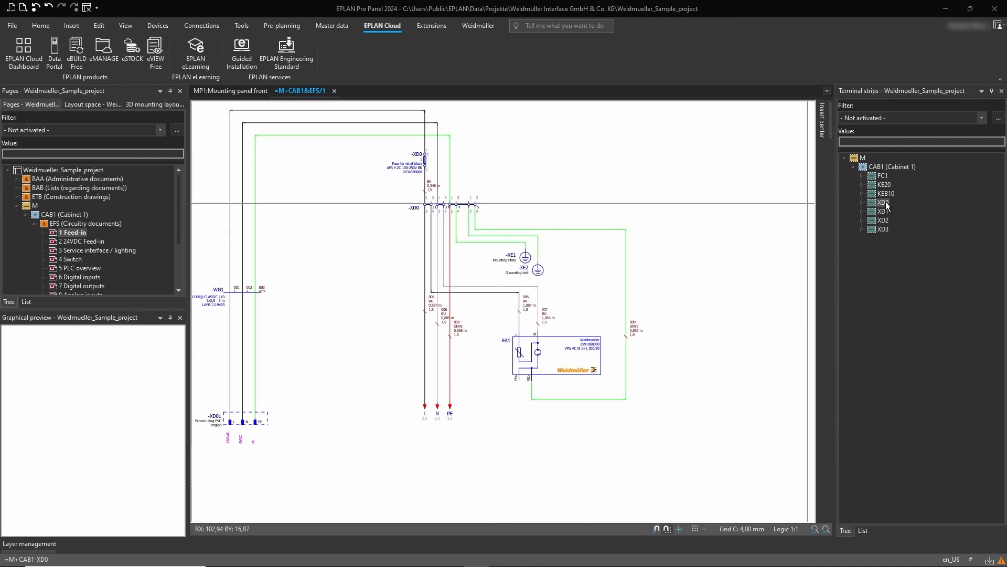
Step: Review terminal strip XD0's five terminals and export it to Weidmüller Configurator, launching WMC
right_click(881, 202)
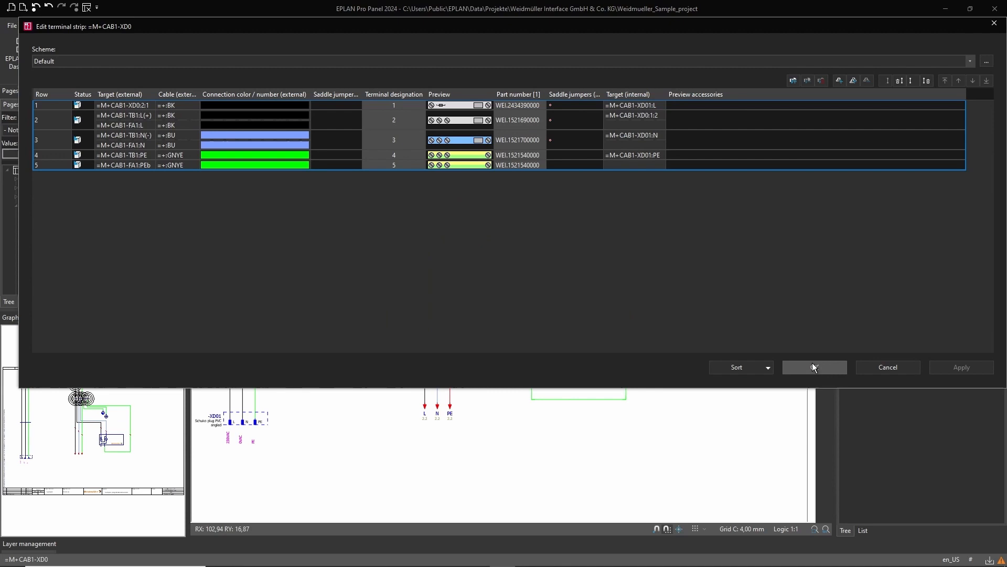
left_click(814, 368)
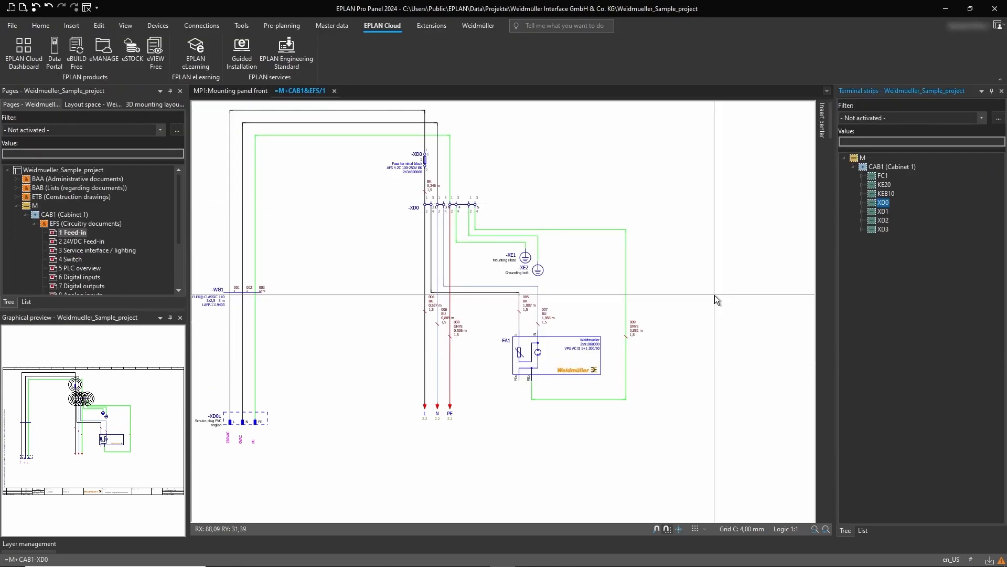
left_click(478, 25)
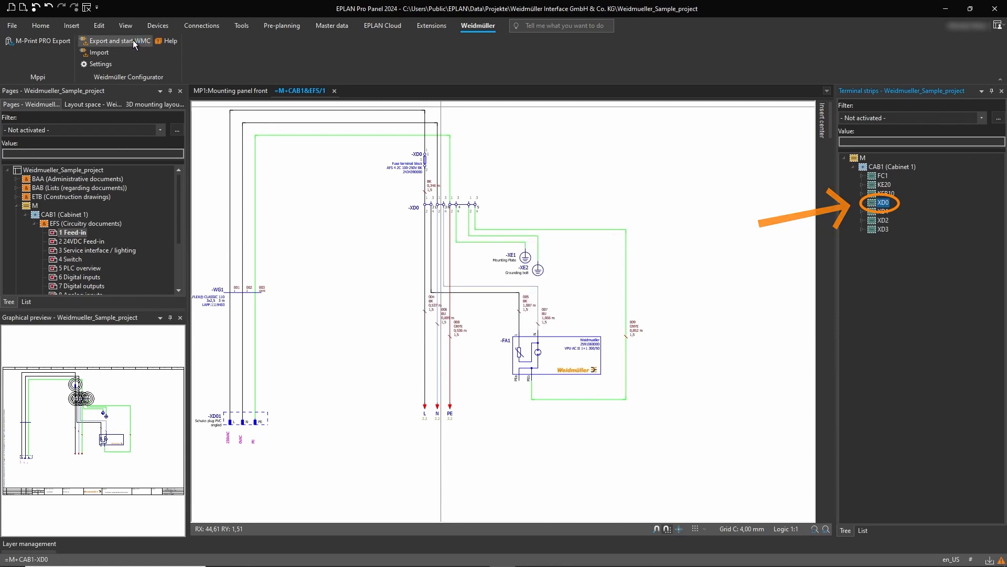
left_click(120, 41)
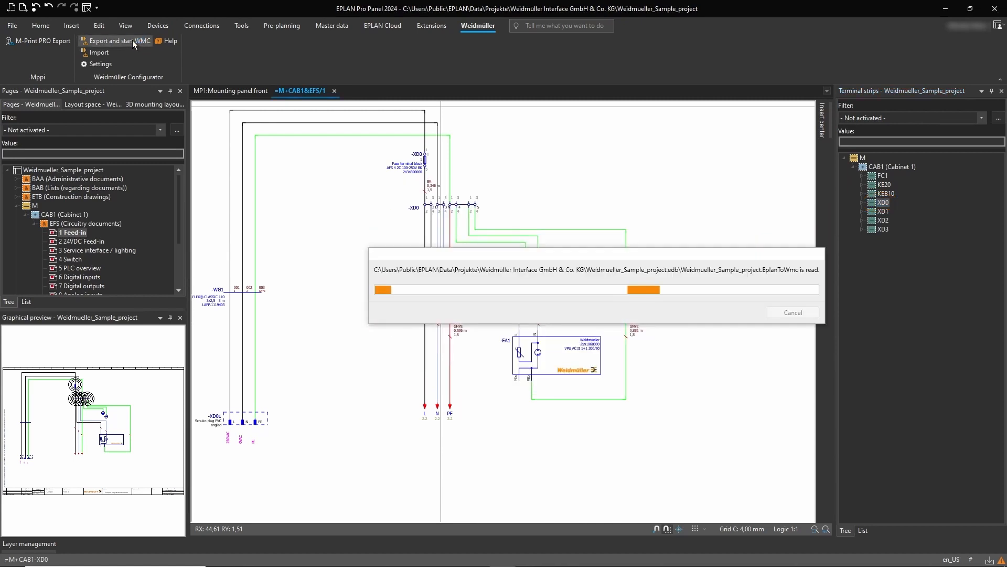
left_click(118, 41)
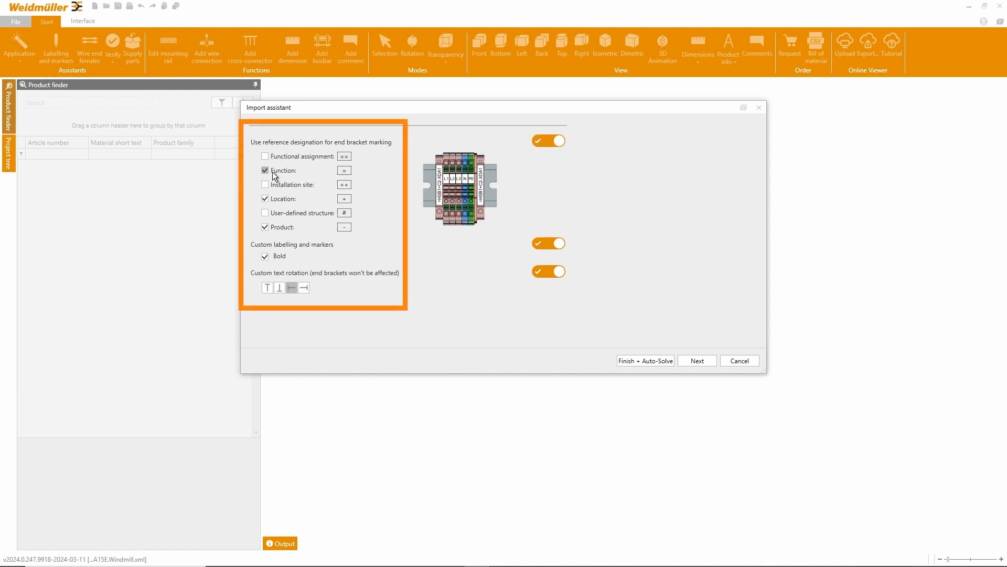
mouse_move(267, 265)
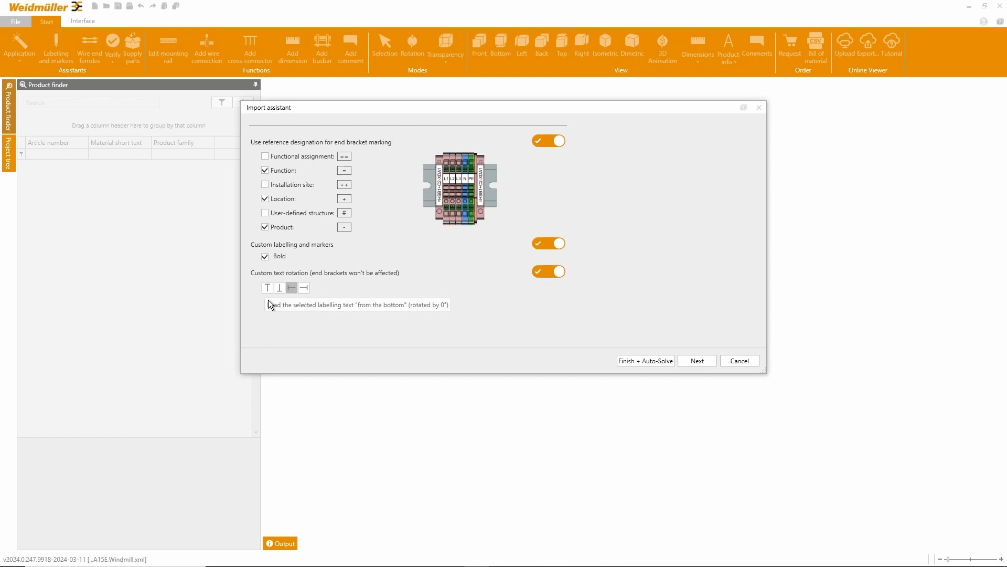
mouse_move(688, 334)
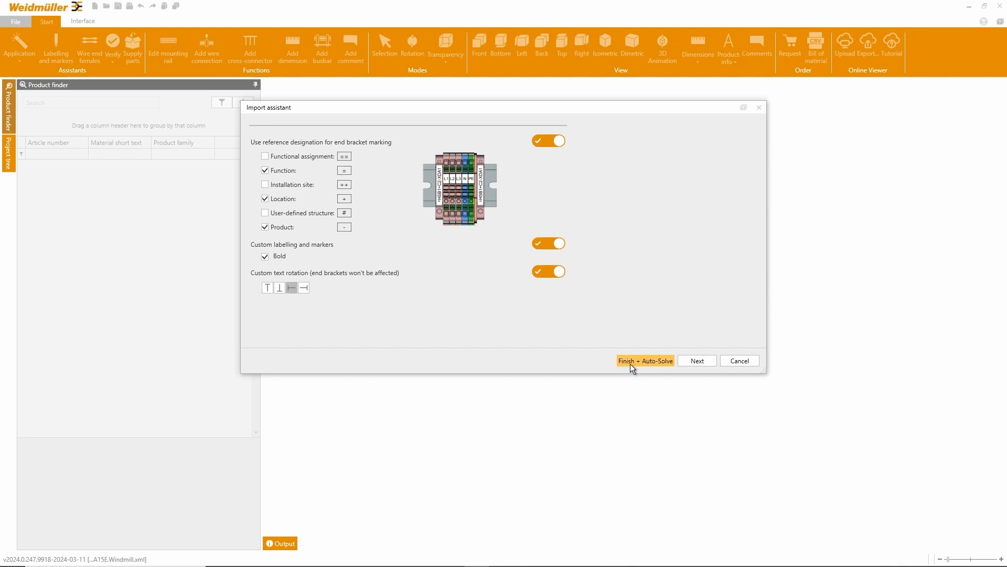
Step: Finish the import with Function, Location and Product designations in bold and start Auto-Solve
left_click(645, 360)
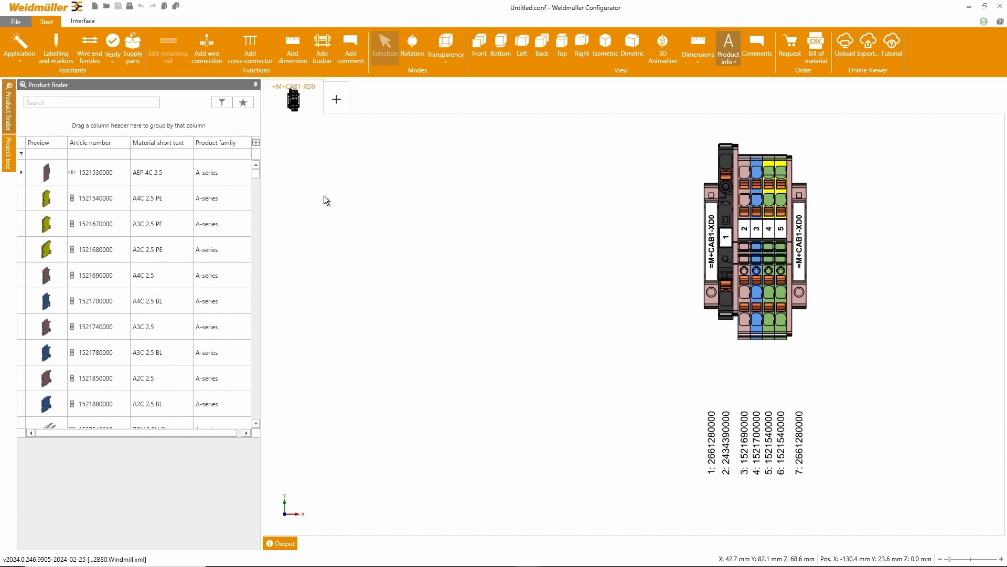
Step: Return the auto-solved =M+CAB1-XD0 strip with end brackets and seven articles to EPLAN
left_click(82, 21)
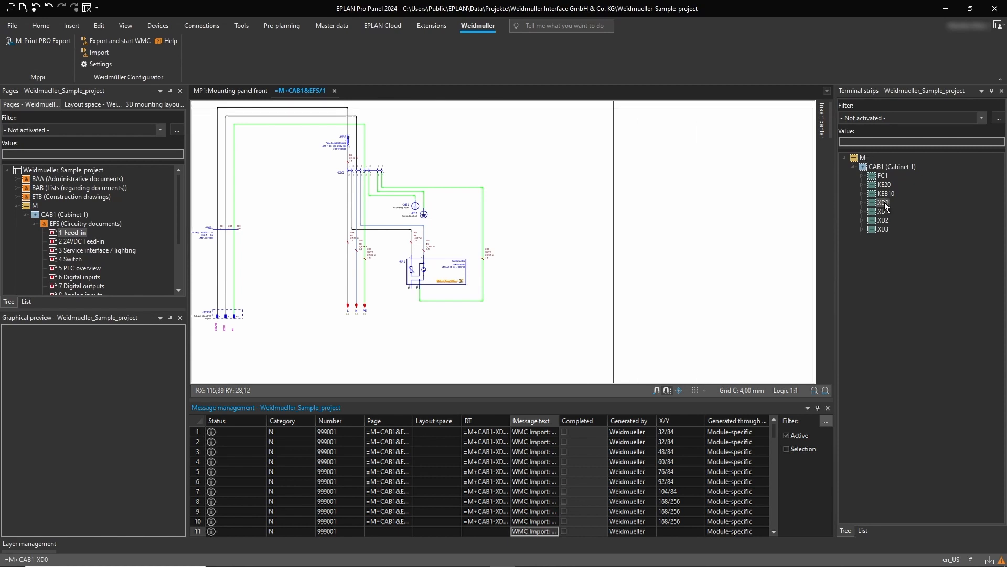
Step: Open the edit dialog for terminal strip =M+CAB1-XD0 from the Terminal strips navigator
double_click(882, 203)
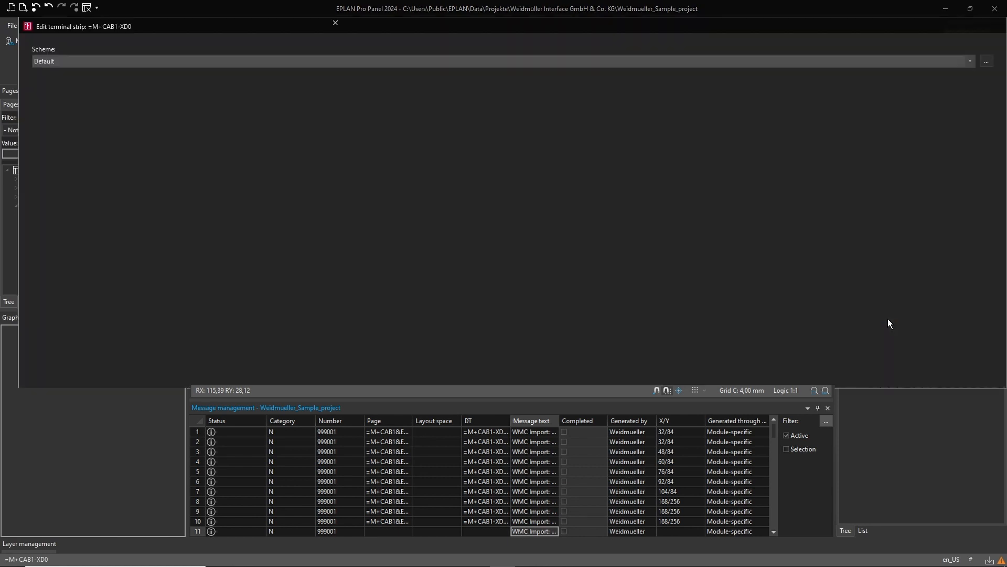